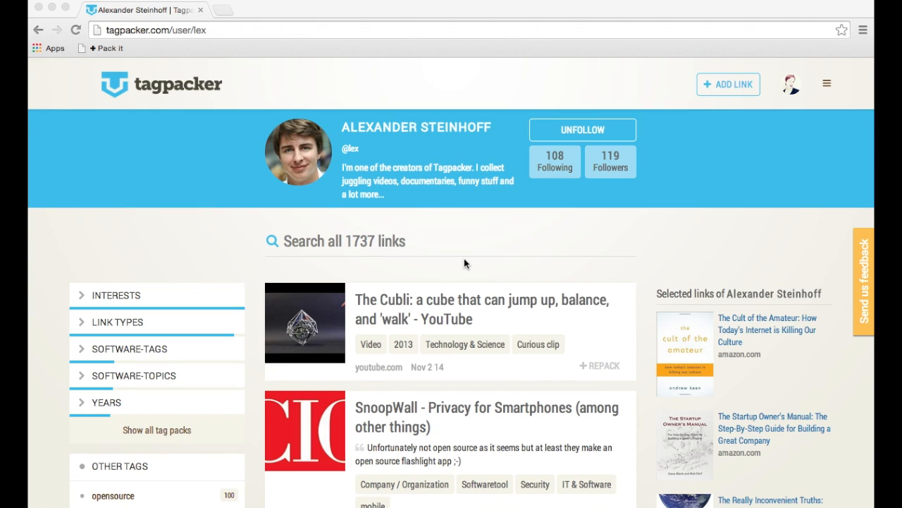
pyautogui.moveTo(355, 186)
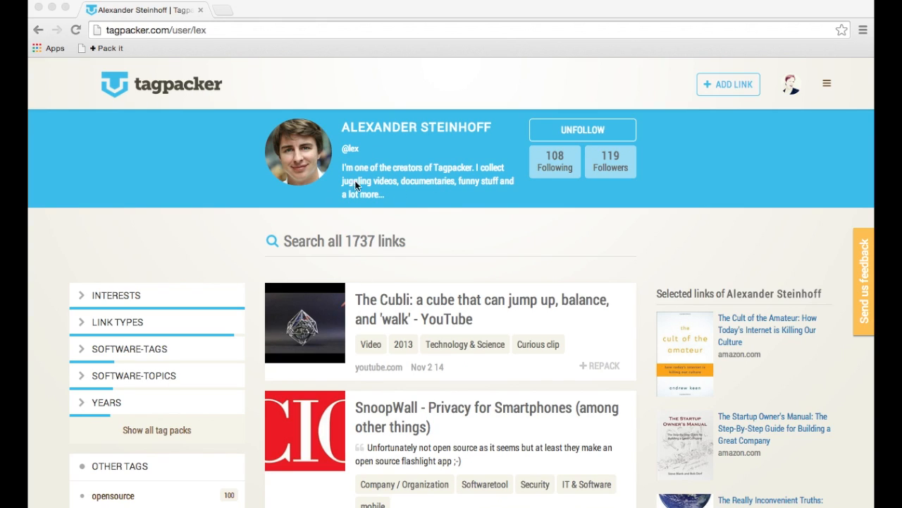
pyautogui.moveTo(296, 292)
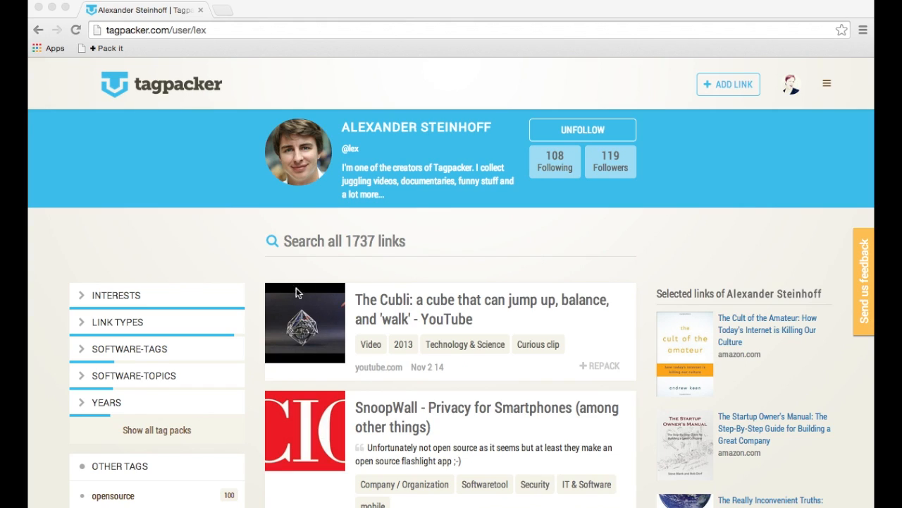
pyautogui.moveTo(158, 403)
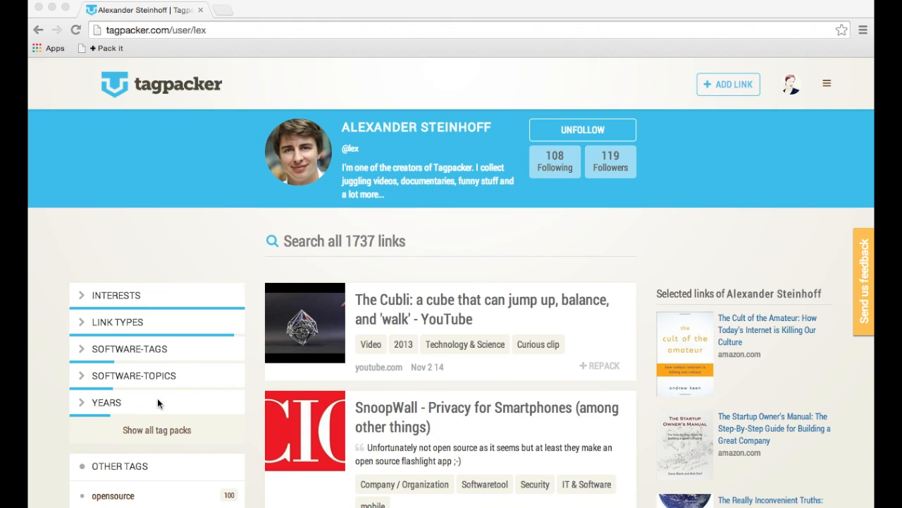
pyautogui.moveTo(150, 434)
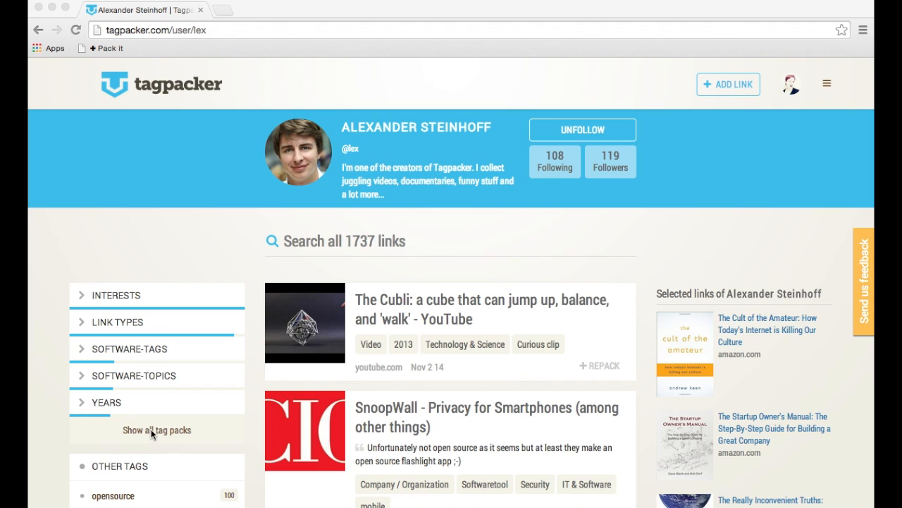
# Expand 'Show all tag packs' and look through the full list down to Geek Tags
pyautogui.click(157, 428)
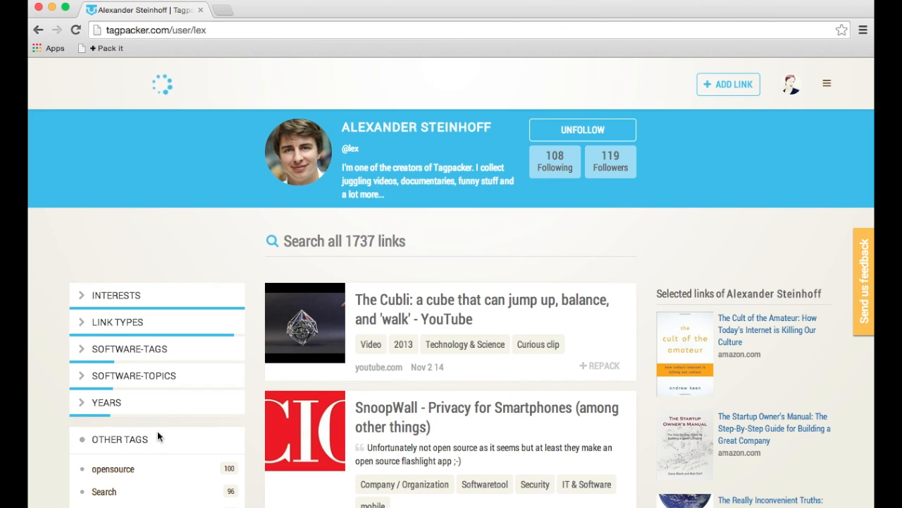
pyautogui.scroll(-3)
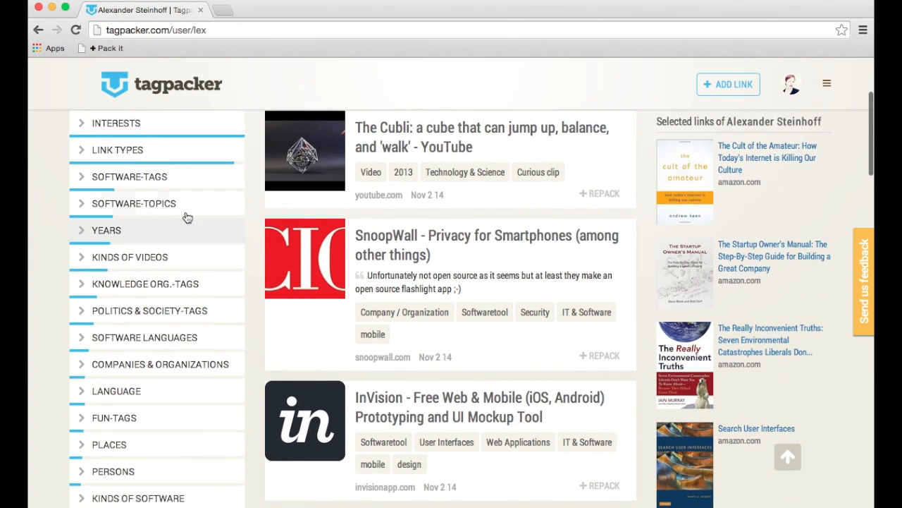
pyautogui.scroll(-3)
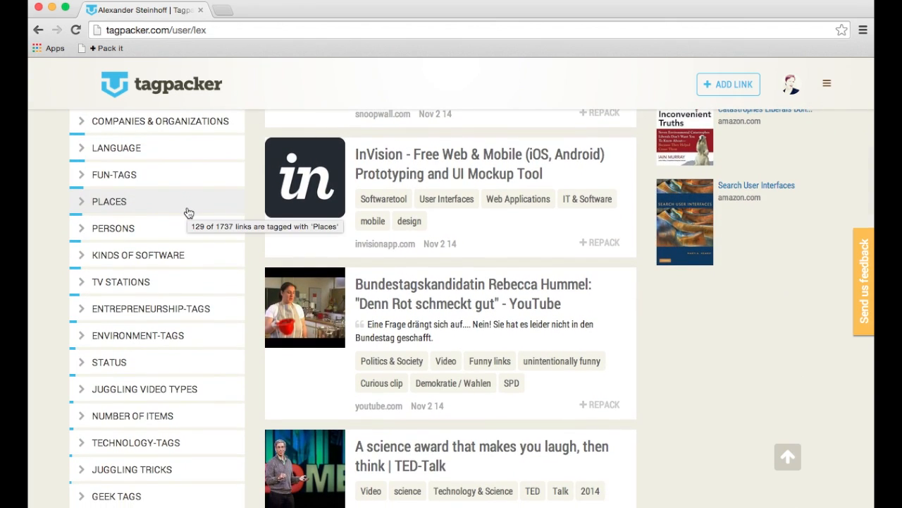
pyautogui.scroll(3)
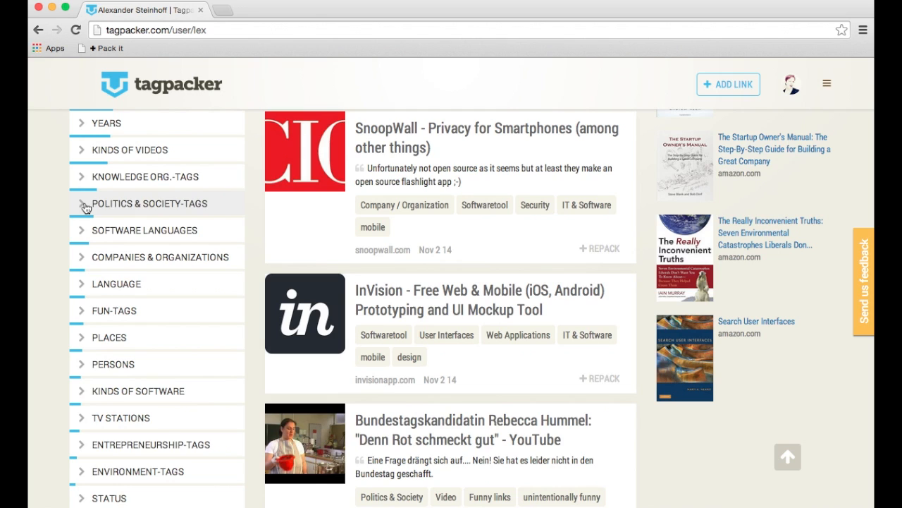
pyautogui.scroll(3)
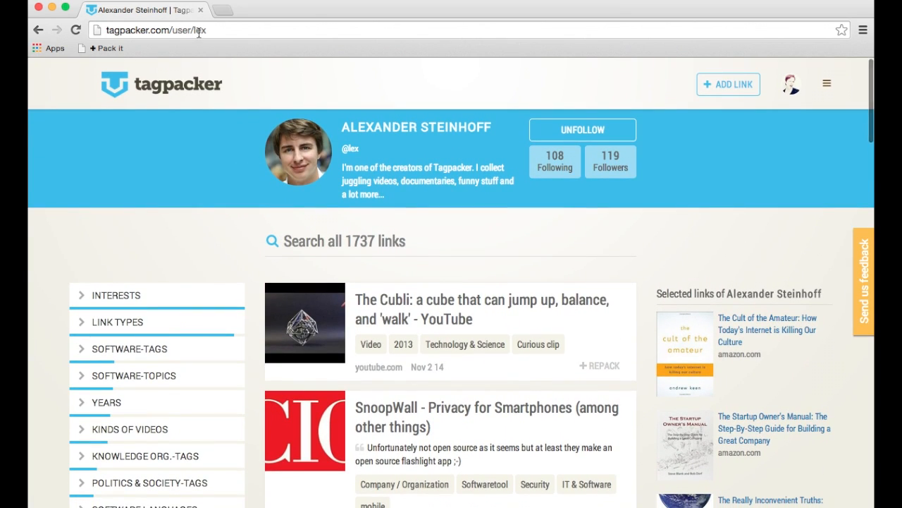
# Visit the user 'chris' profile by editing the URL
pyautogui.write('chris')
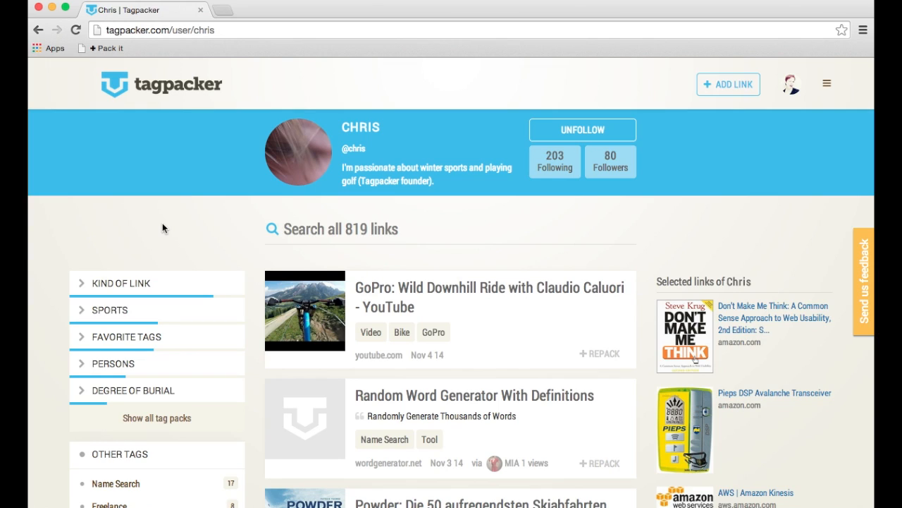
pyautogui.moveTo(217, 229)
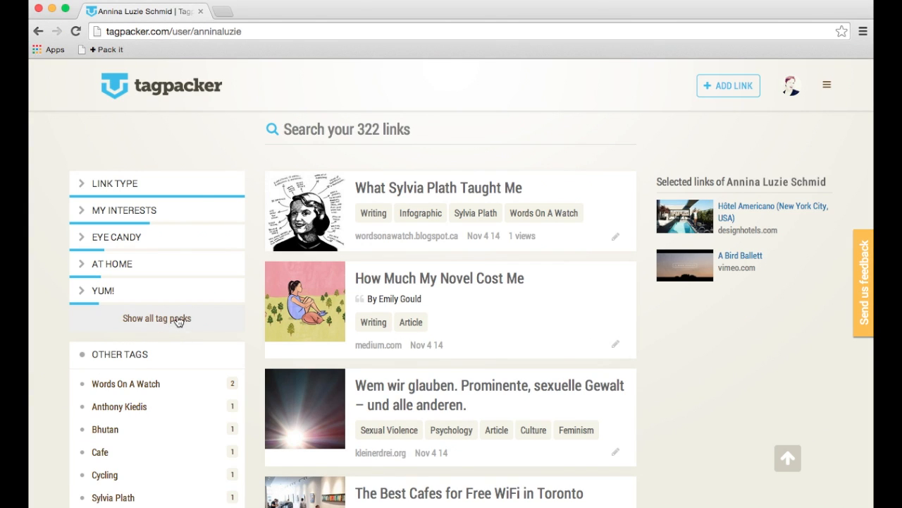
# View the 'How to use tag packs' guide and follow its howto page link
pyautogui.scroll(-3)
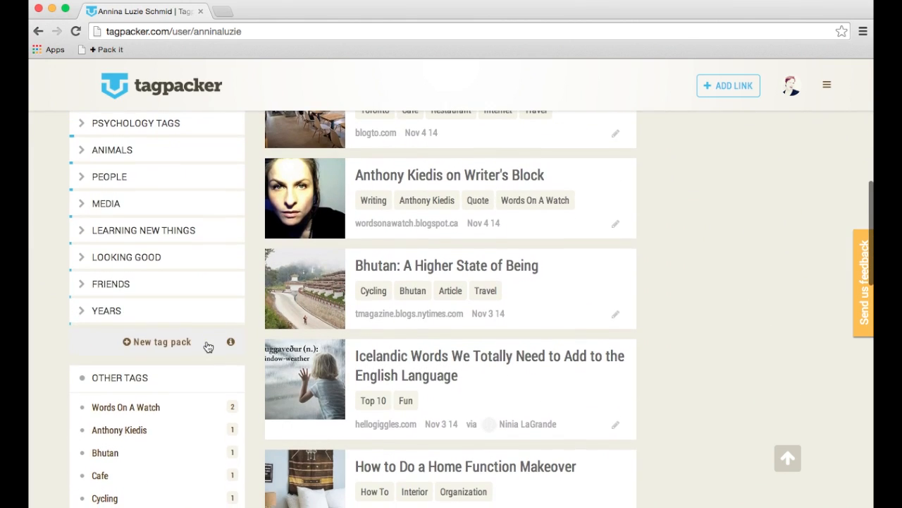
pyautogui.click(232, 343)
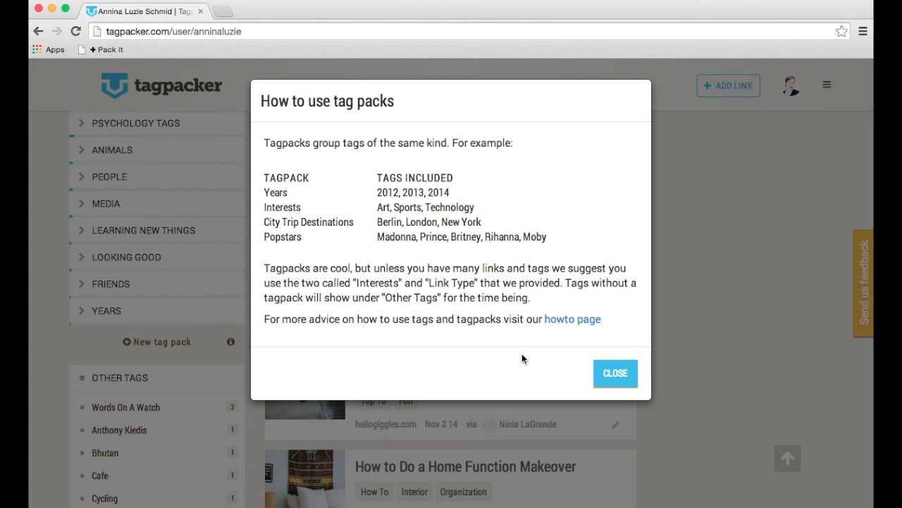
pyautogui.moveTo(476, 285)
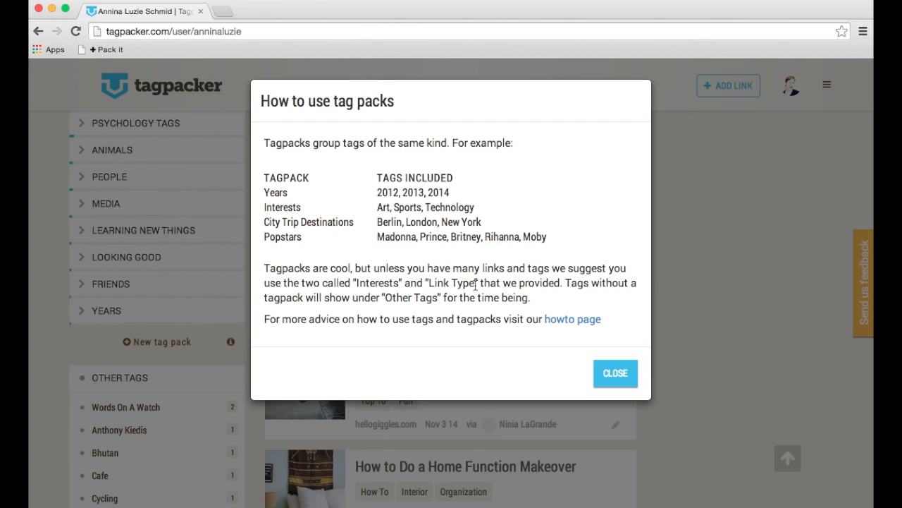
pyautogui.moveTo(274, 331)
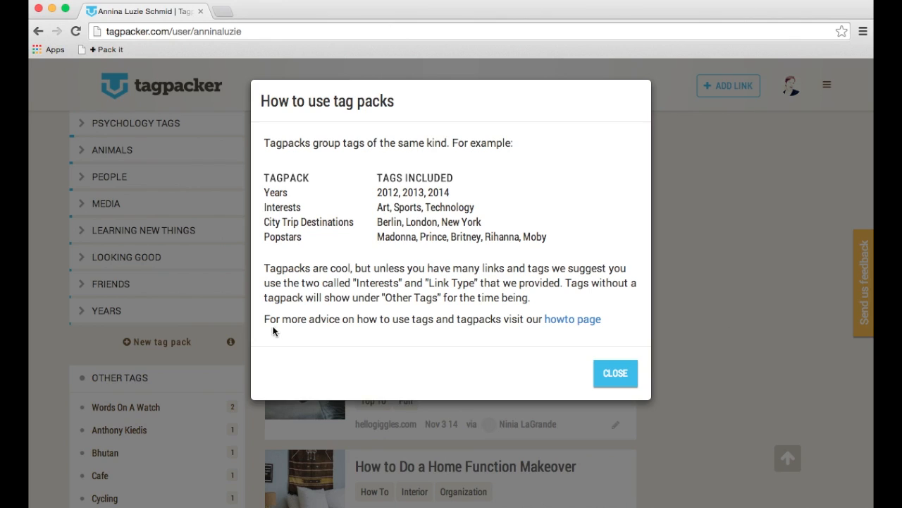
pyautogui.moveTo(557, 319)
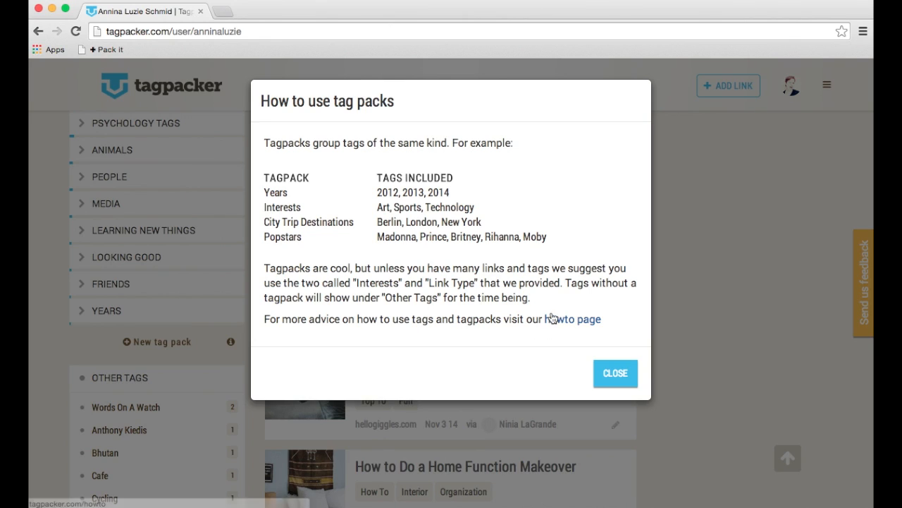
pyautogui.moveTo(571, 327)
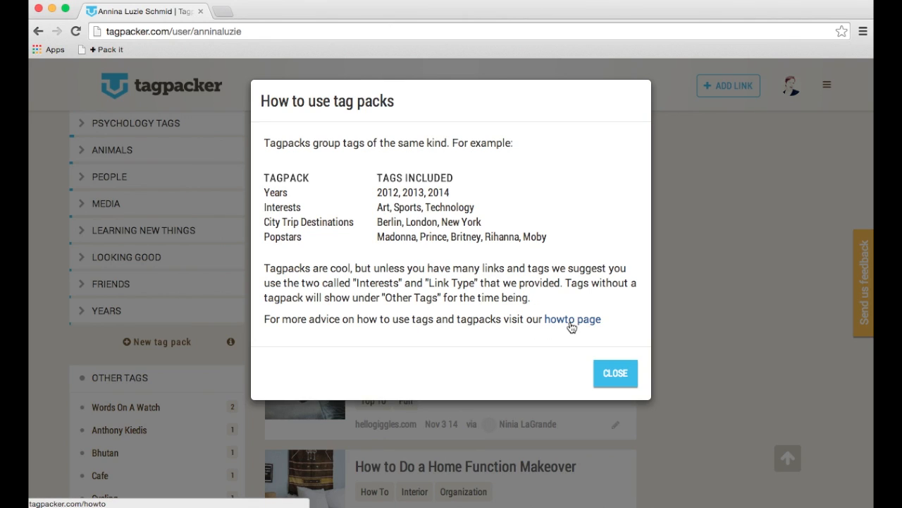
pyautogui.click(573, 319)
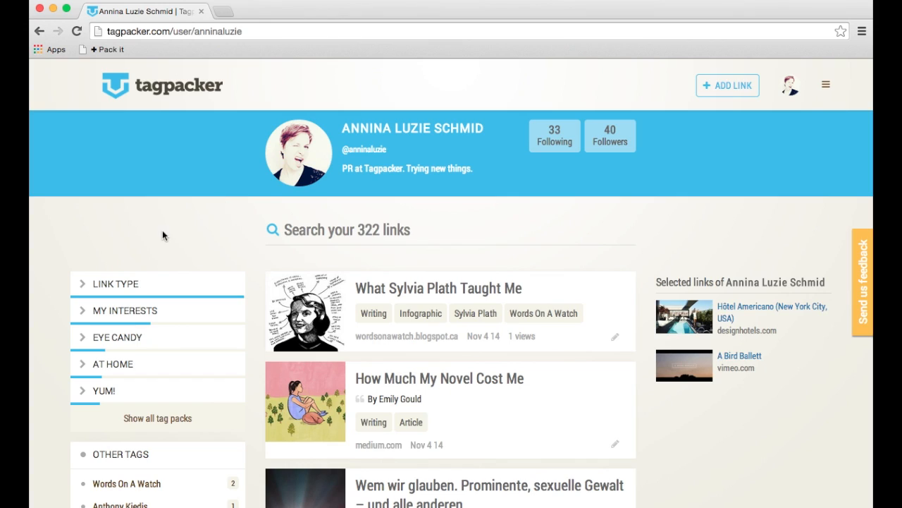
pyautogui.moveTo(240, 257)
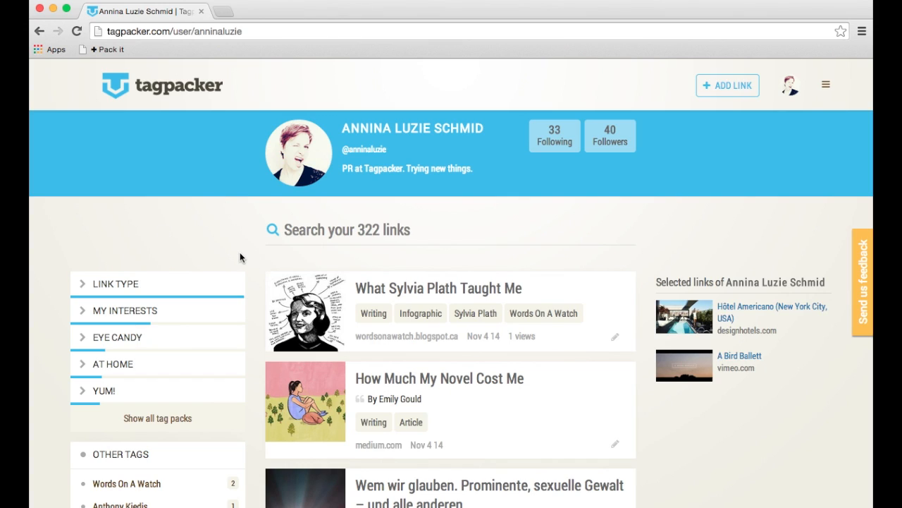
pyautogui.moveTo(148, 283)
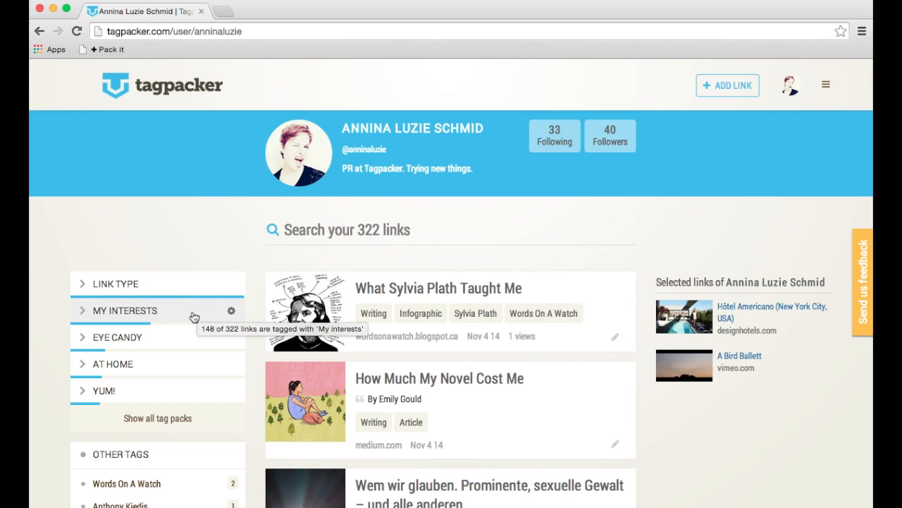
pyautogui.moveTo(234, 235)
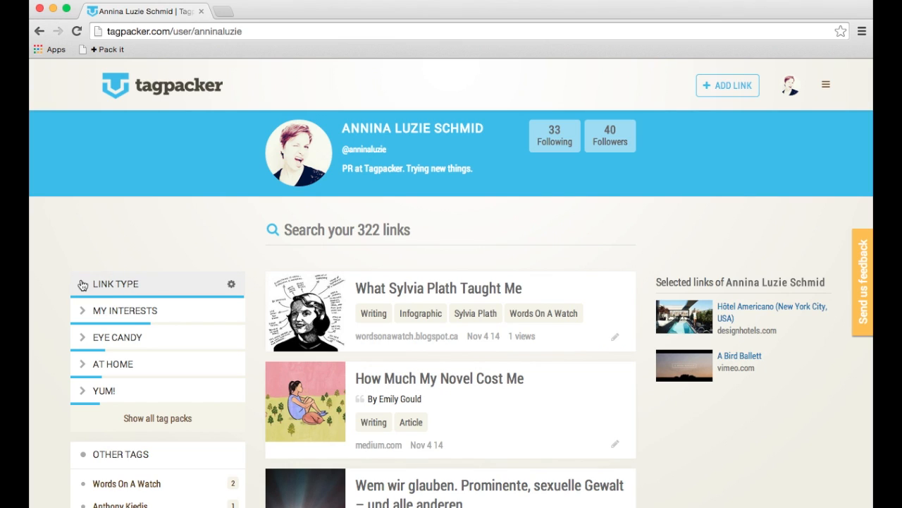
# Filter the Link Type pack to the 2 links without a link type
pyautogui.scroll(-3)
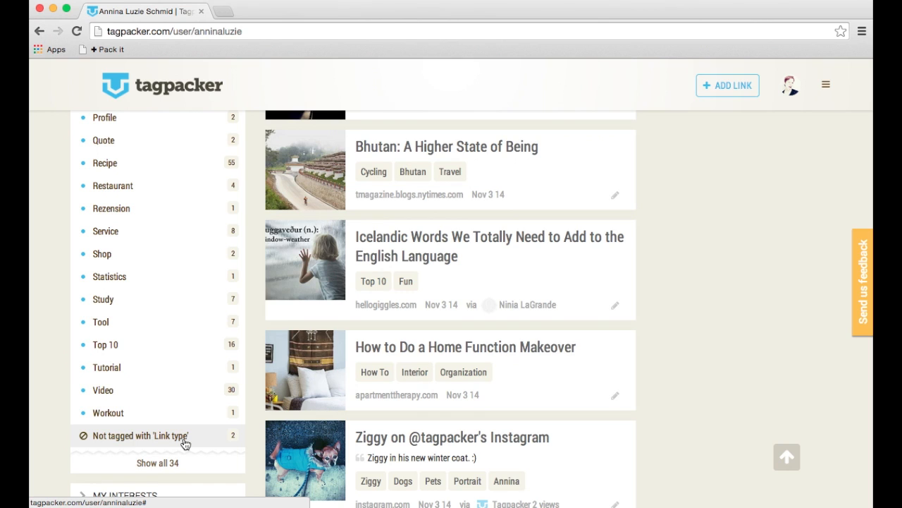
pyautogui.click(138, 435)
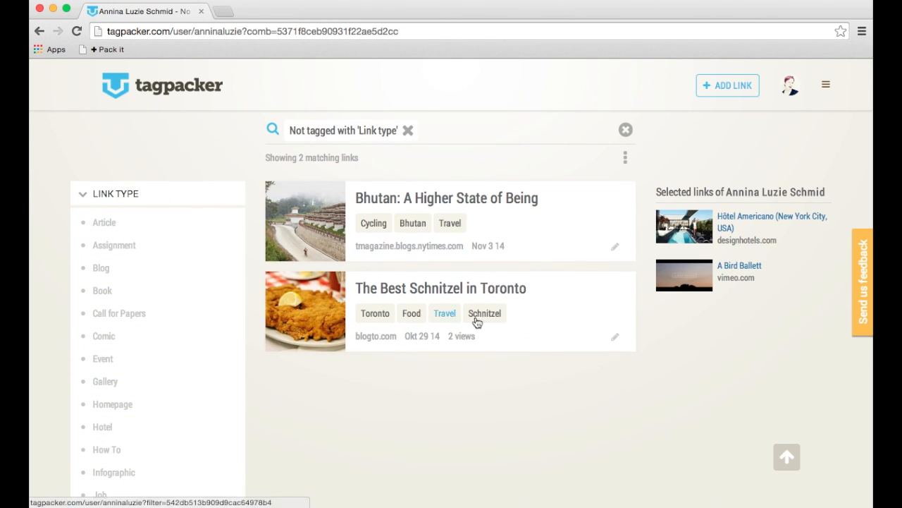
pyautogui.moveTo(611, 214)
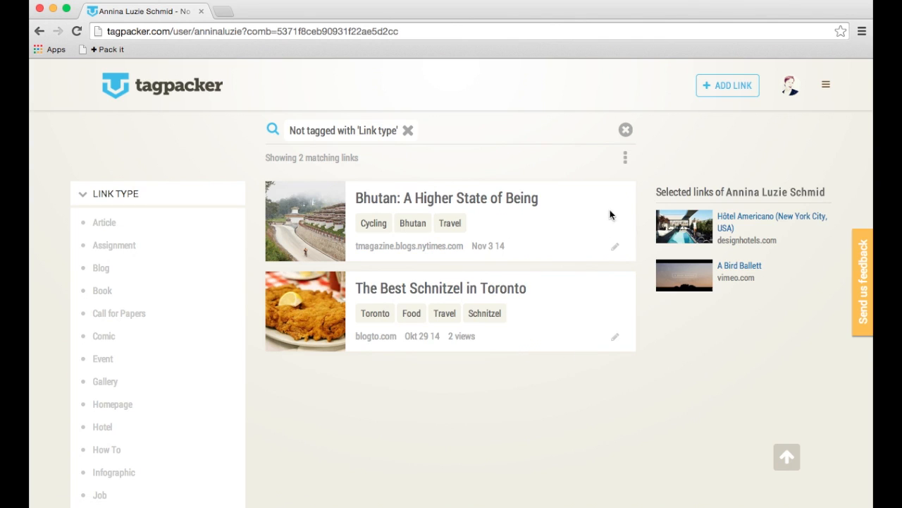
# Give the Bhutan link the Article link type and save it
pyautogui.click(615, 245)
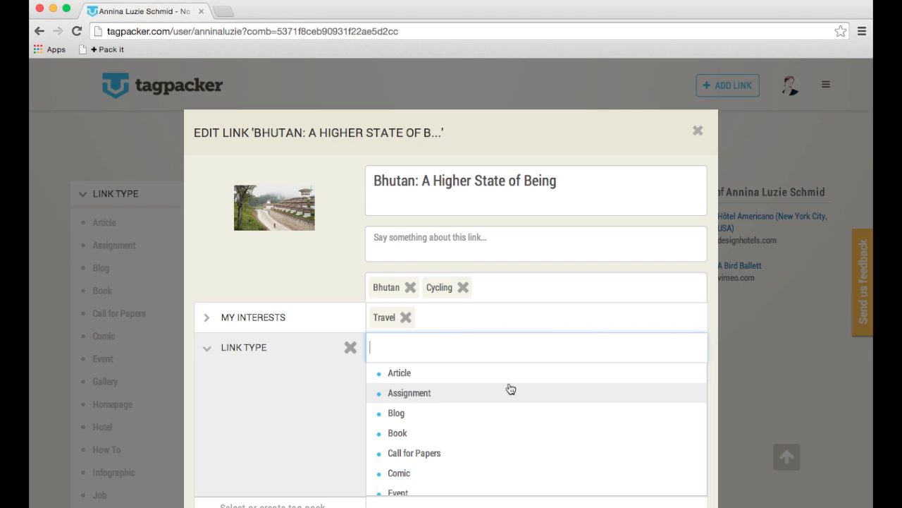
pyautogui.moveTo(415, 420)
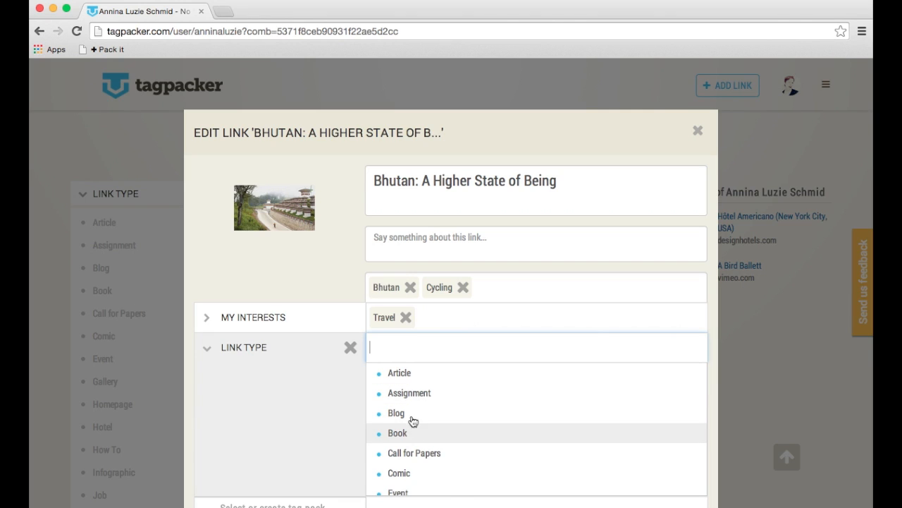
pyautogui.click(400, 372)
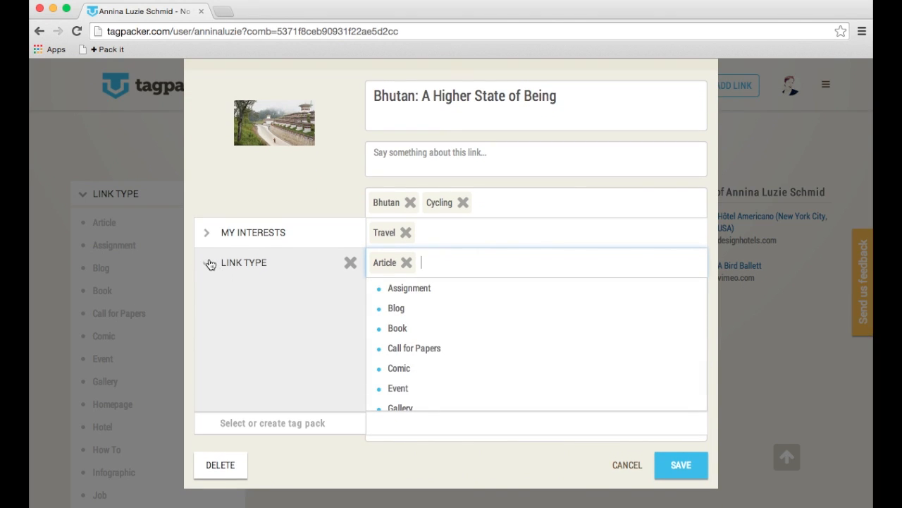
pyautogui.click(679, 465)
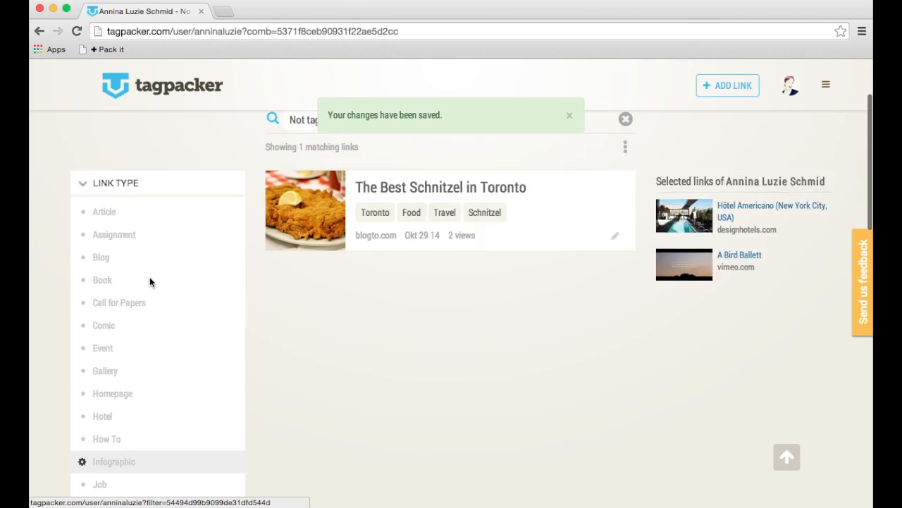
pyautogui.scroll(3)
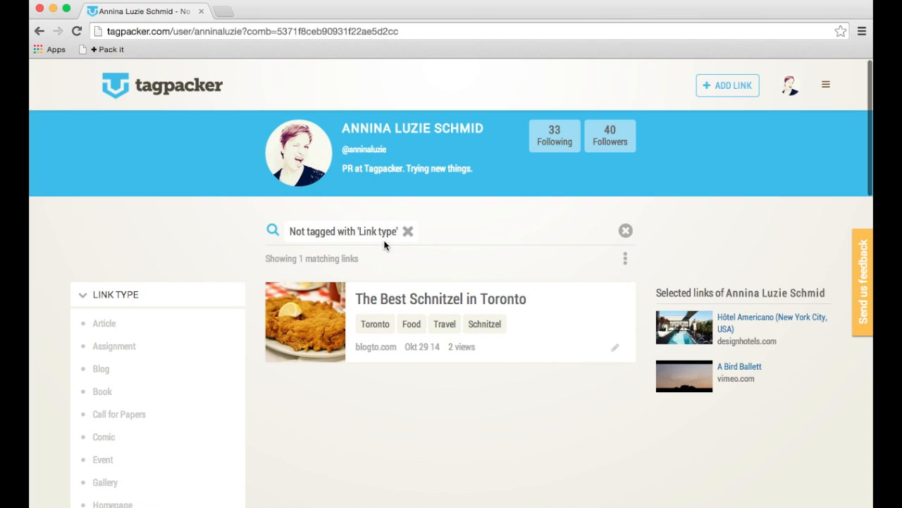
pyautogui.moveTo(404, 375)
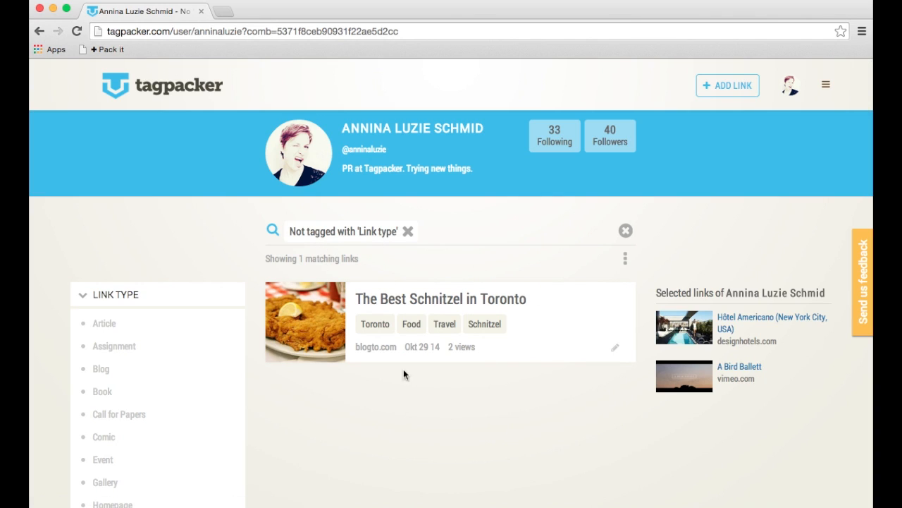
pyautogui.moveTo(614, 349)
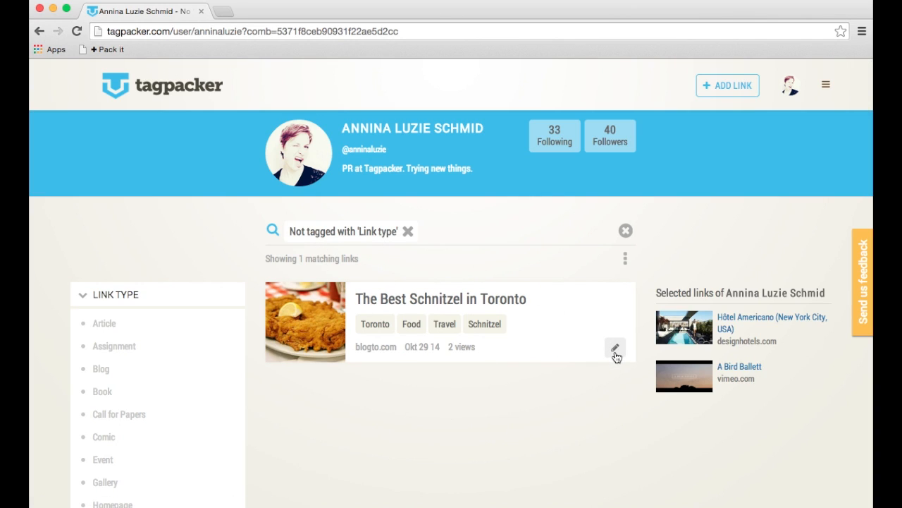
# Give The Best Schnitzel in Toronto the Restaurant link type and save it
pyautogui.click(615, 350)
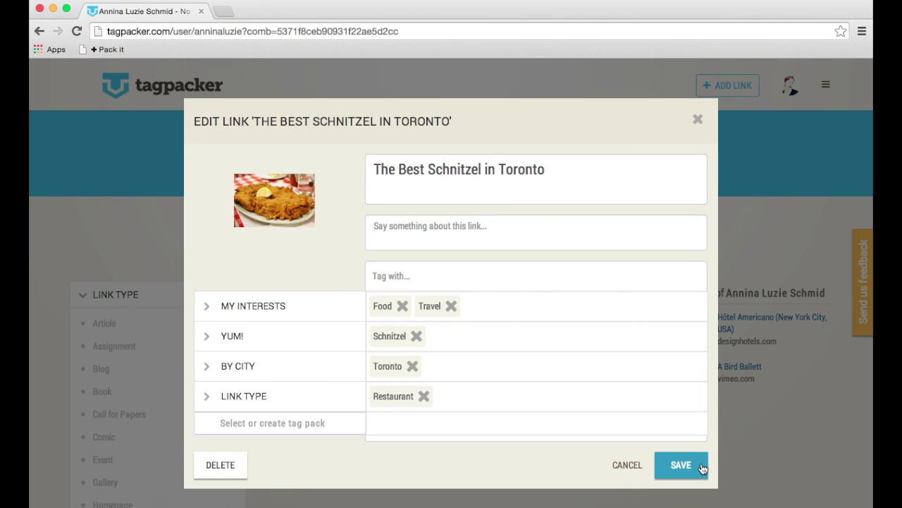
pyautogui.click(679, 465)
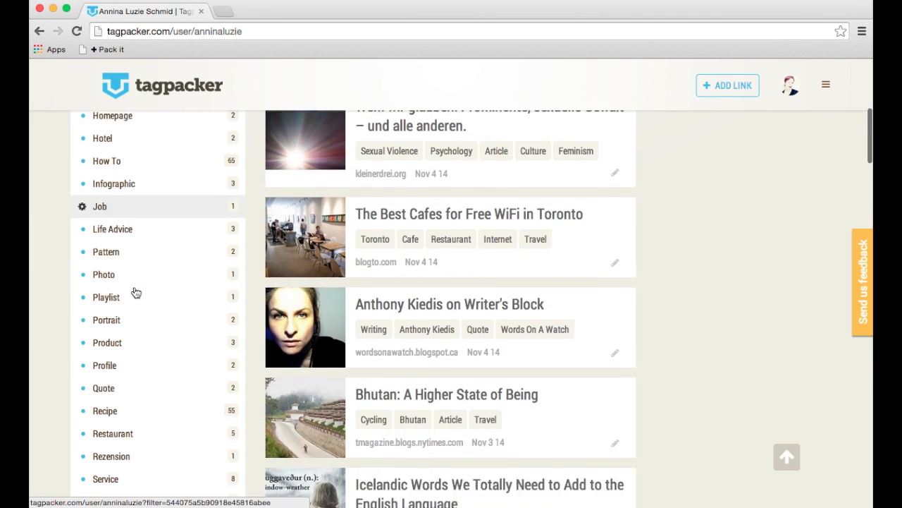
pyautogui.scroll(-3)
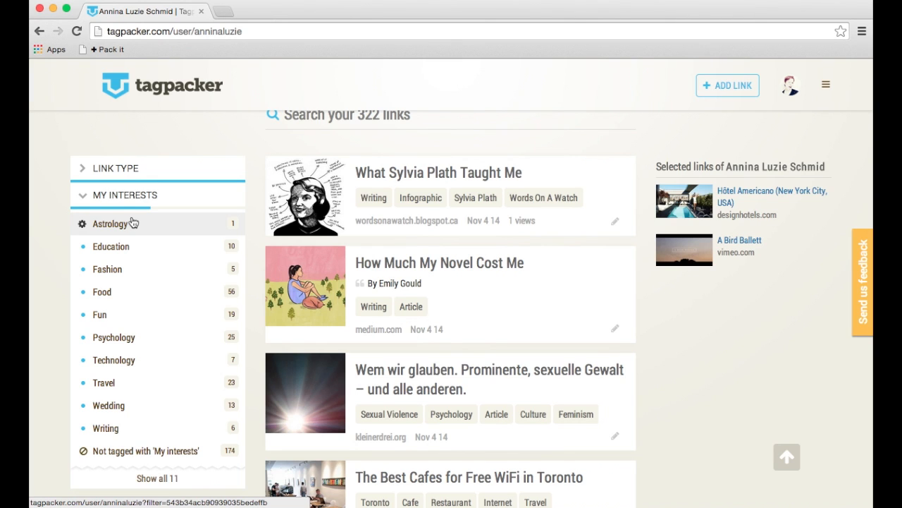
pyautogui.moveTo(134, 237)
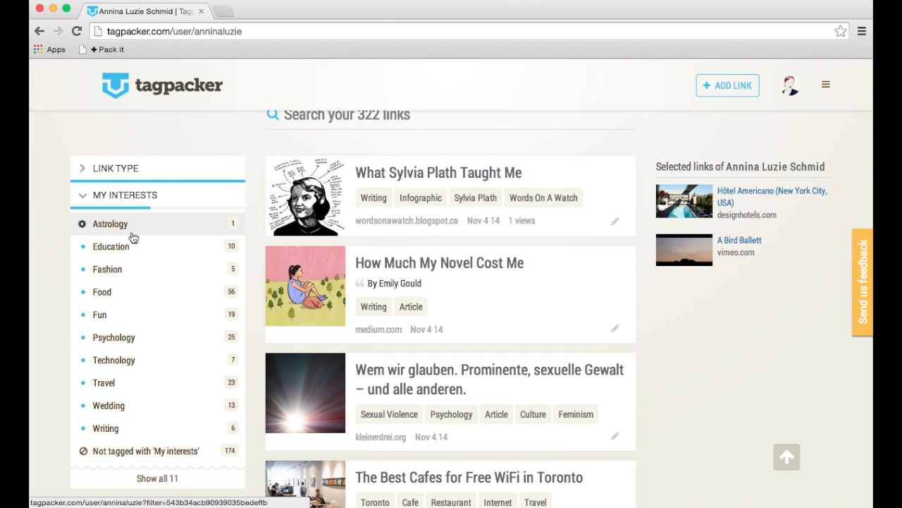
pyautogui.moveTo(135, 291)
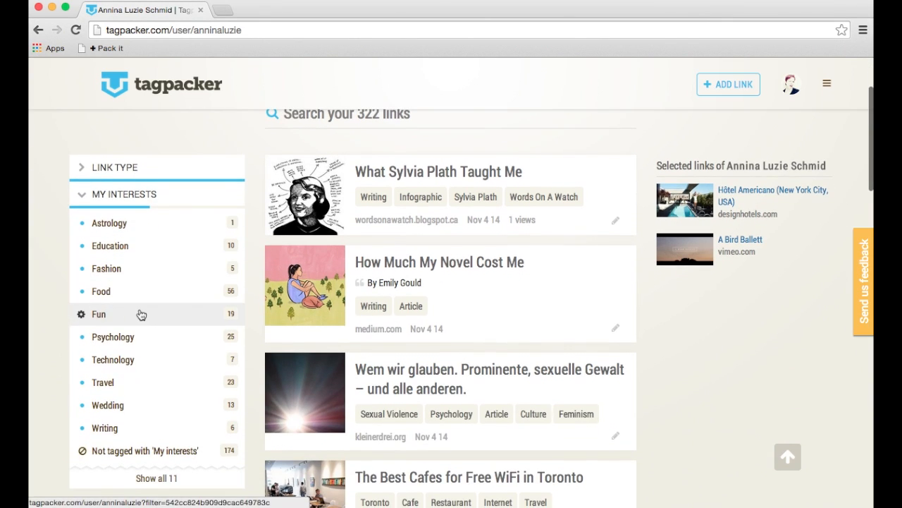
pyautogui.moveTo(113, 336)
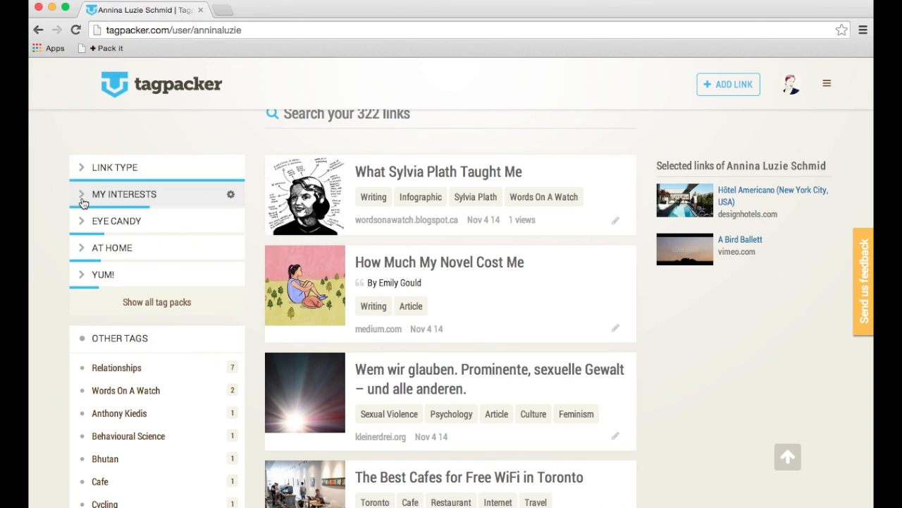
pyautogui.scroll(-3)
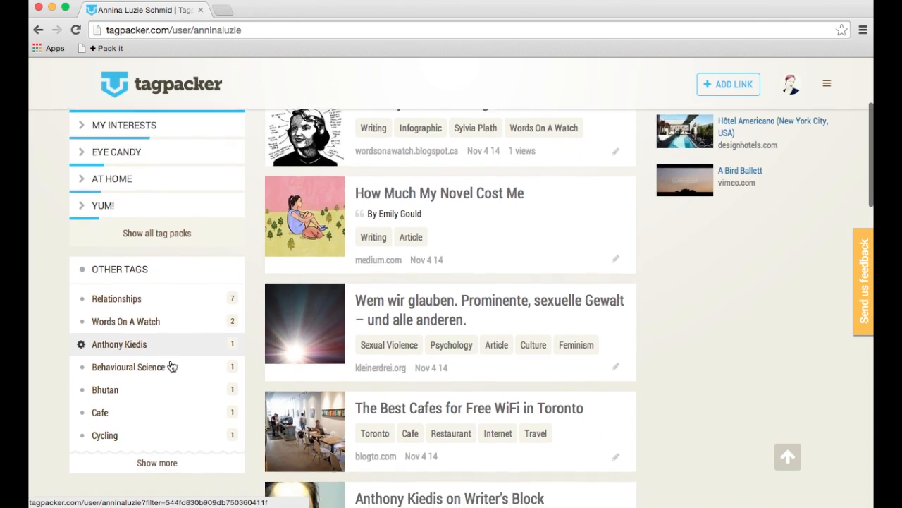
pyautogui.scroll(-3)
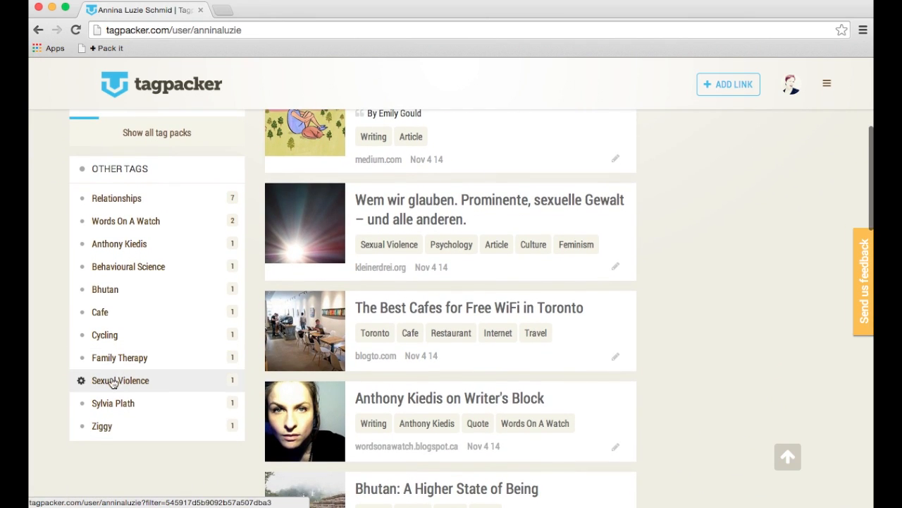
pyautogui.moveTo(200, 389)
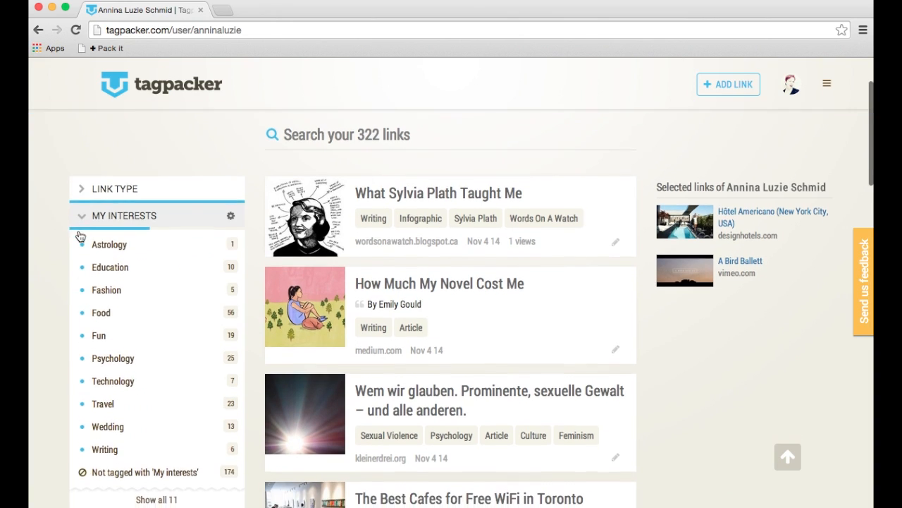
pyautogui.scroll(-3)
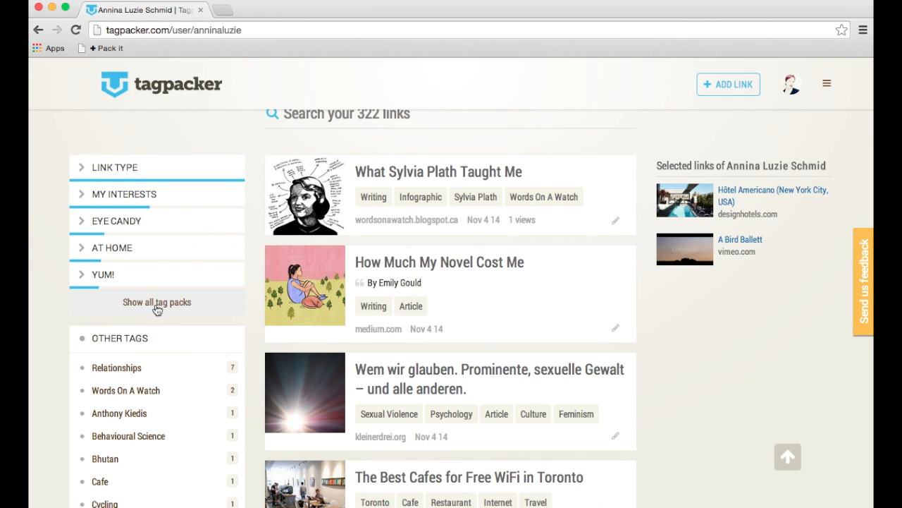
pyautogui.scroll(-3)
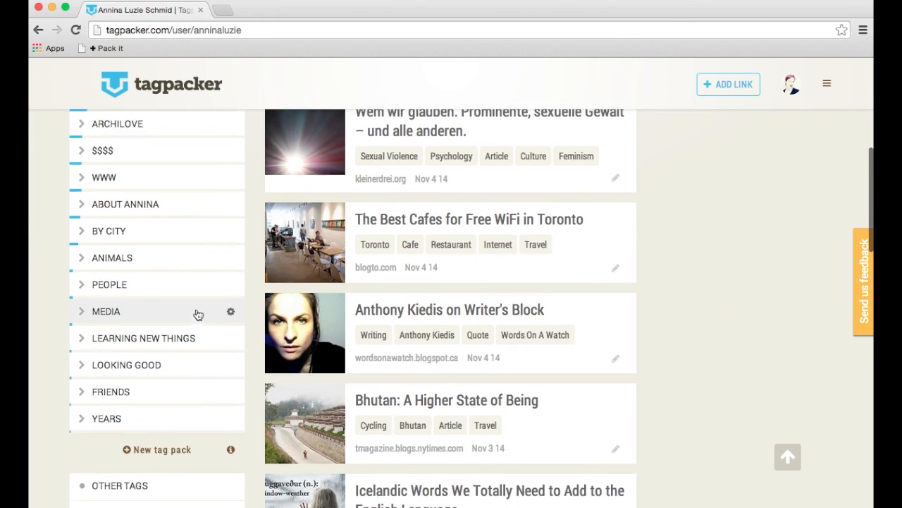
pyautogui.scroll(-3)
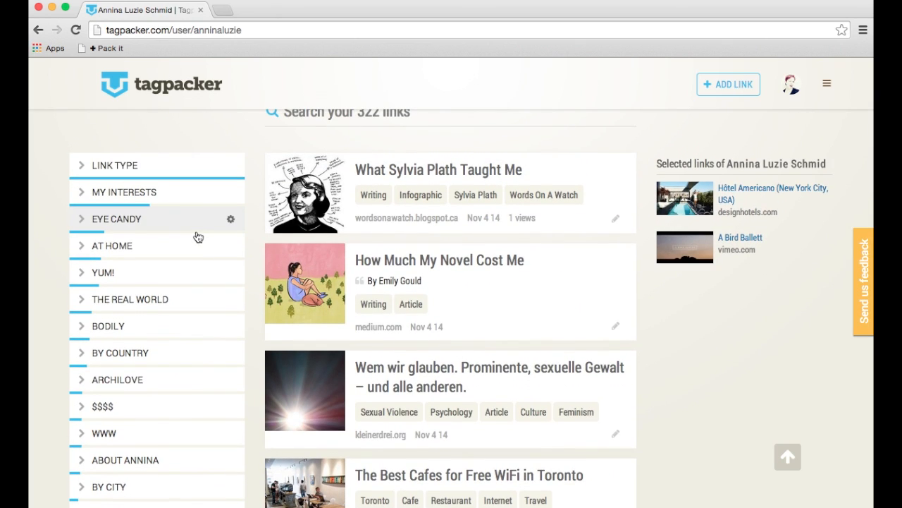
pyautogui.scroll(-3)
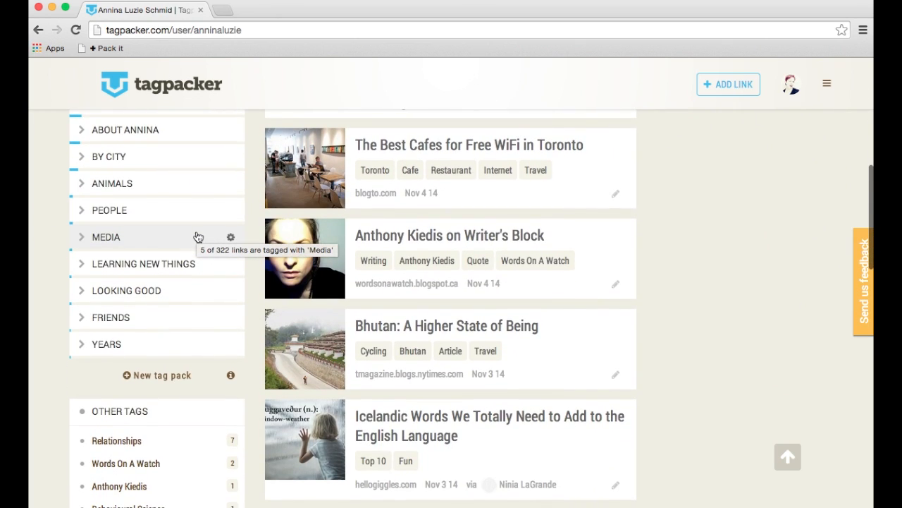
pyautogui.moveTo(155, 370)
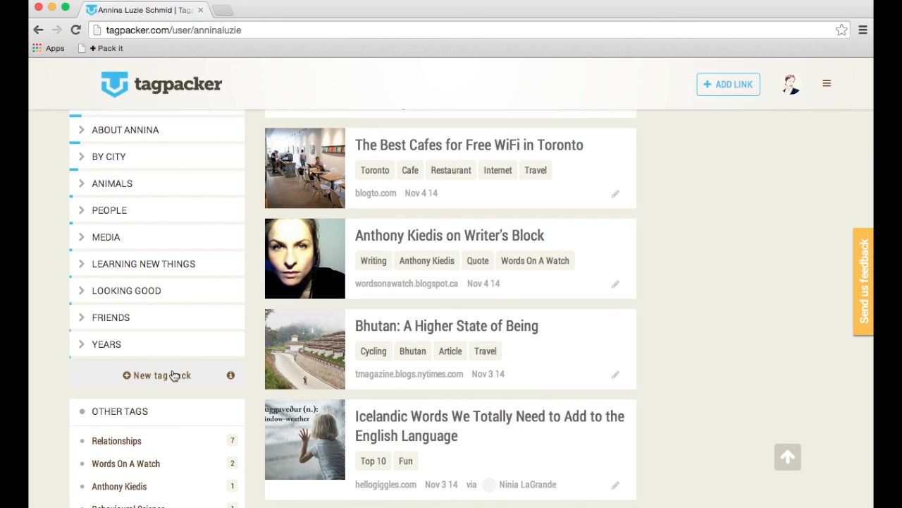
pyautogui.moveTo(155, 380)
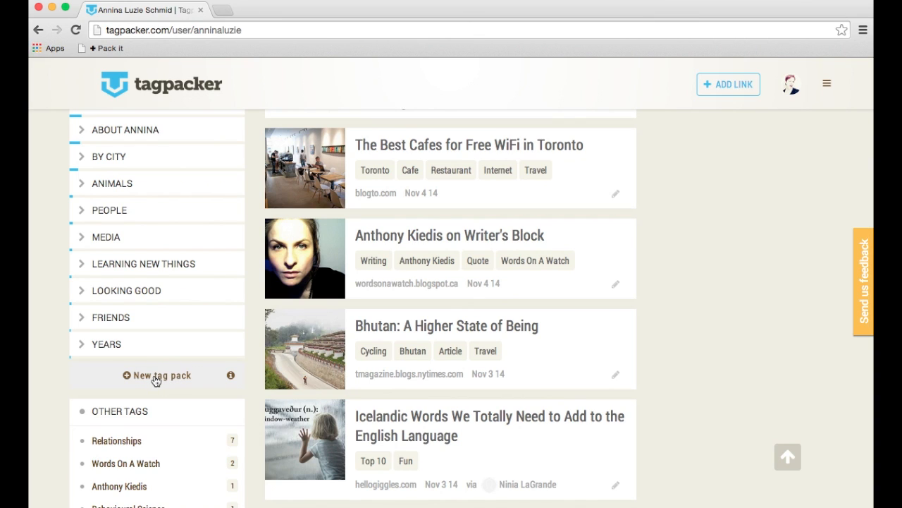
# Create a new tag pack named 'Psychology Tags' and save it
pyautogui.click(156, 375)
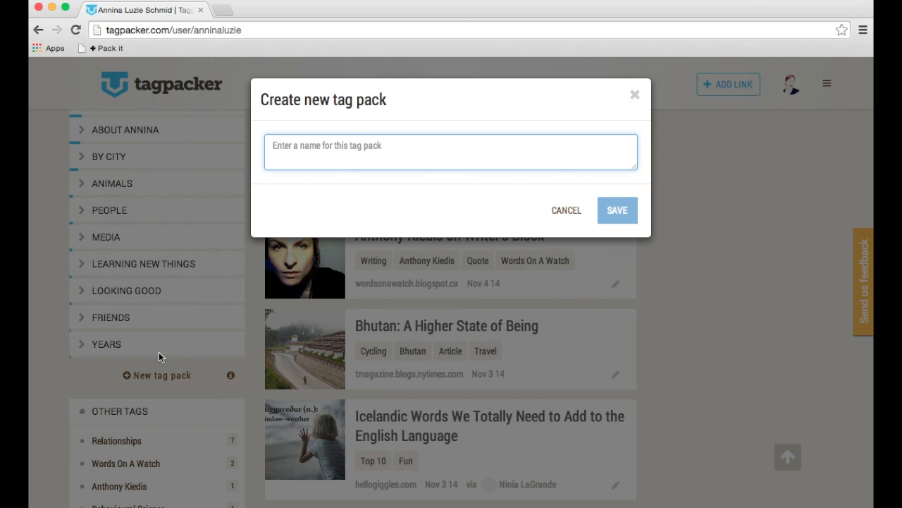
pyautogui.write('Psycholo')
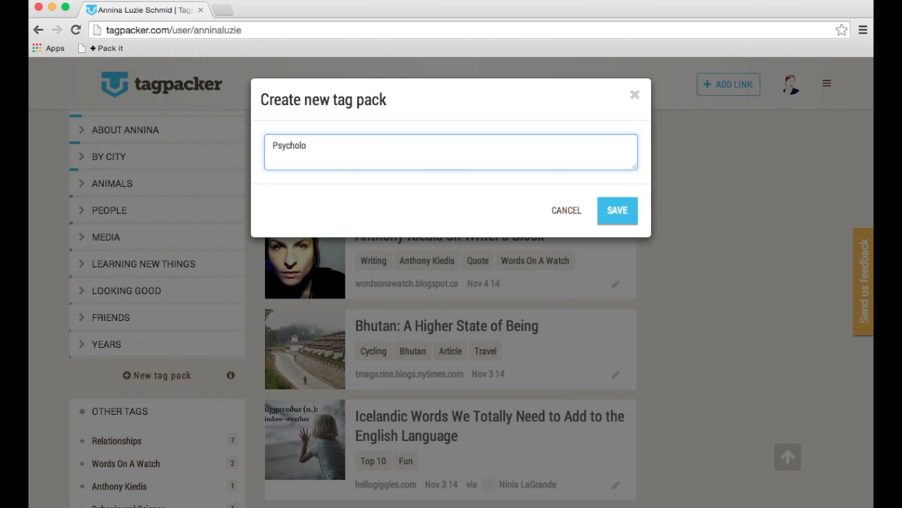
pyautogui.write('gy Tags')
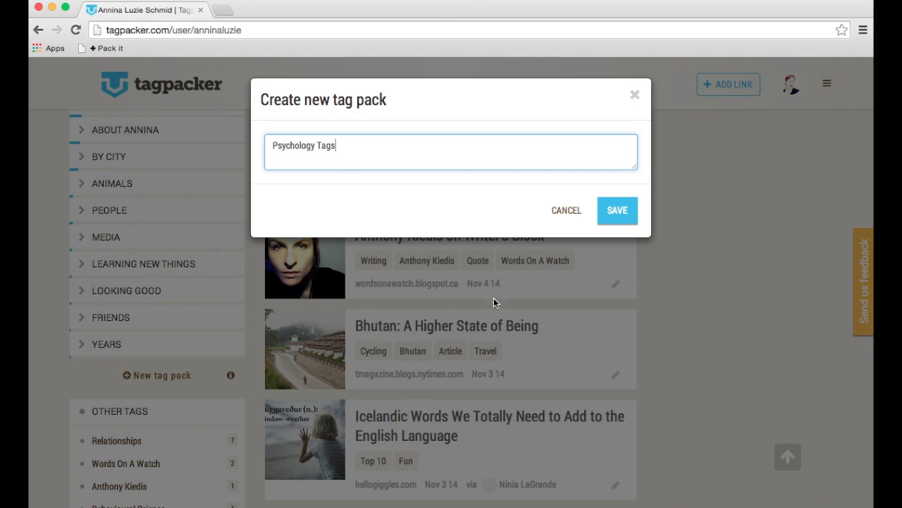
pyautogui.click(617, 210)
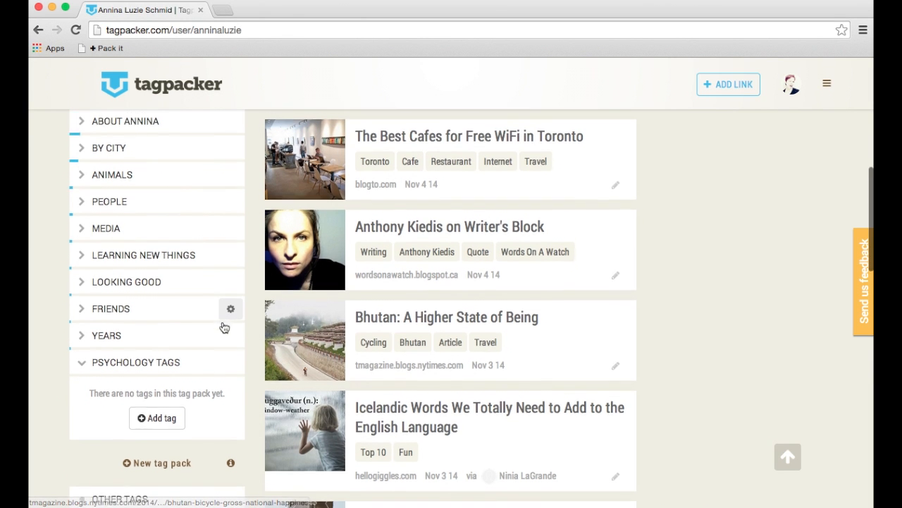
# Scroll the sidebar down to the Other Tags list below the Relationships move
pyautogui.scroll(-3)
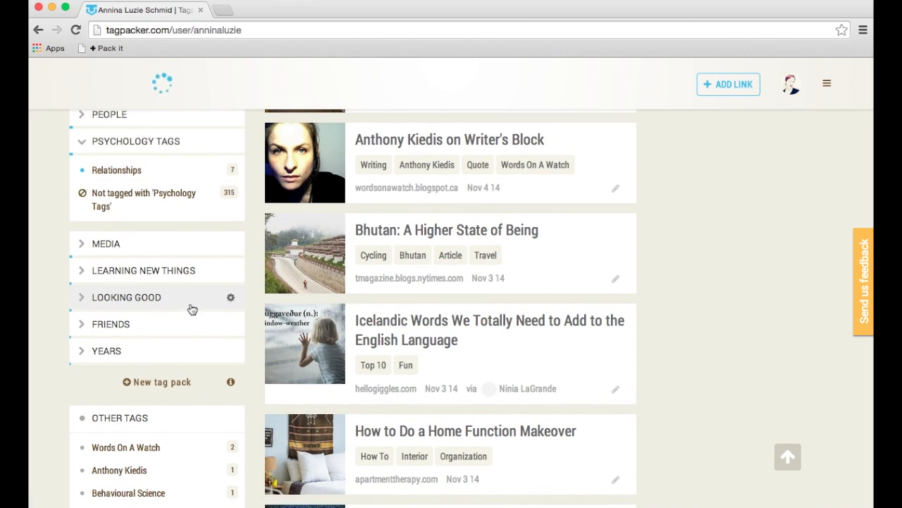
pyautogui.scroll(-3)
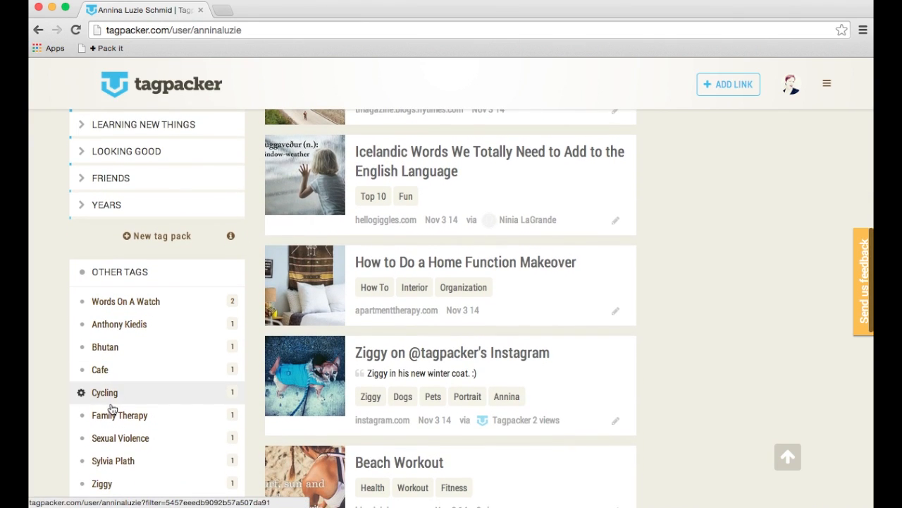
# Move Family Therapy and Sexual Violence into Psychology Tags, then expand My Interests
pyautogui.click(80, 414)
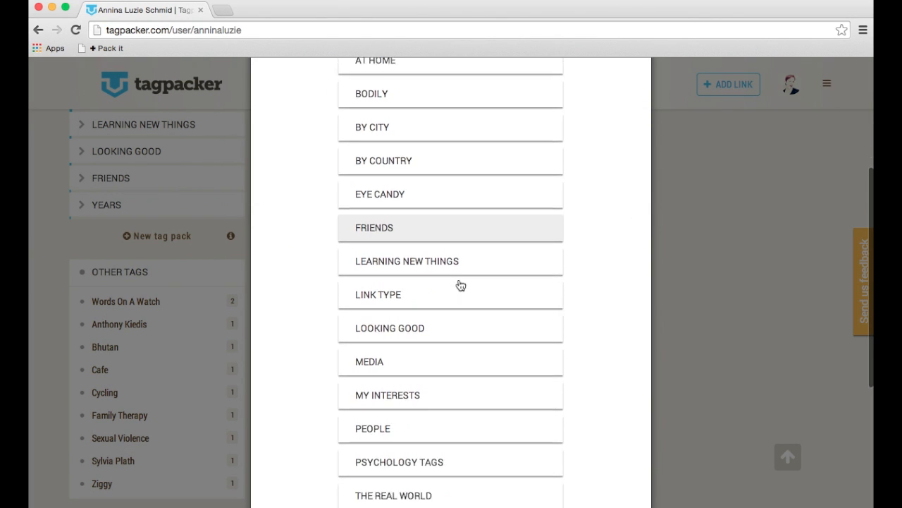
pyautogui.click(399, 462)
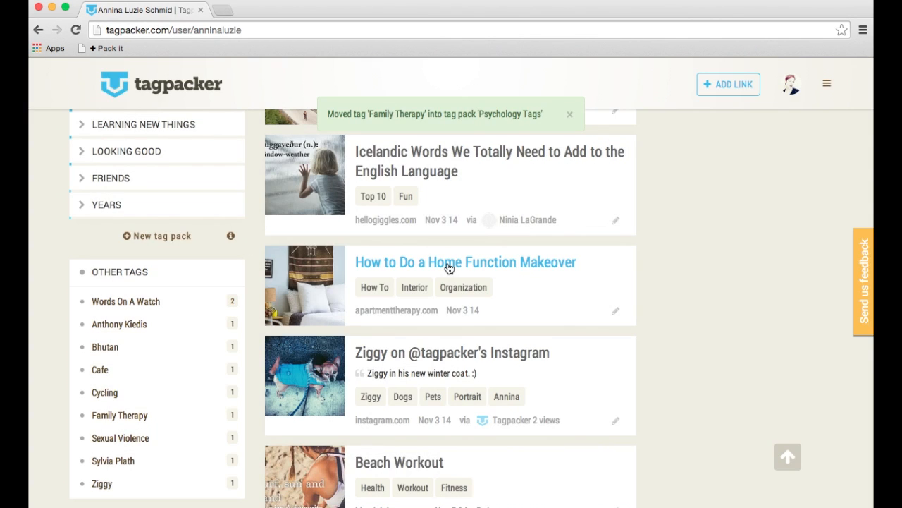
pyautogui.click(82, 437)
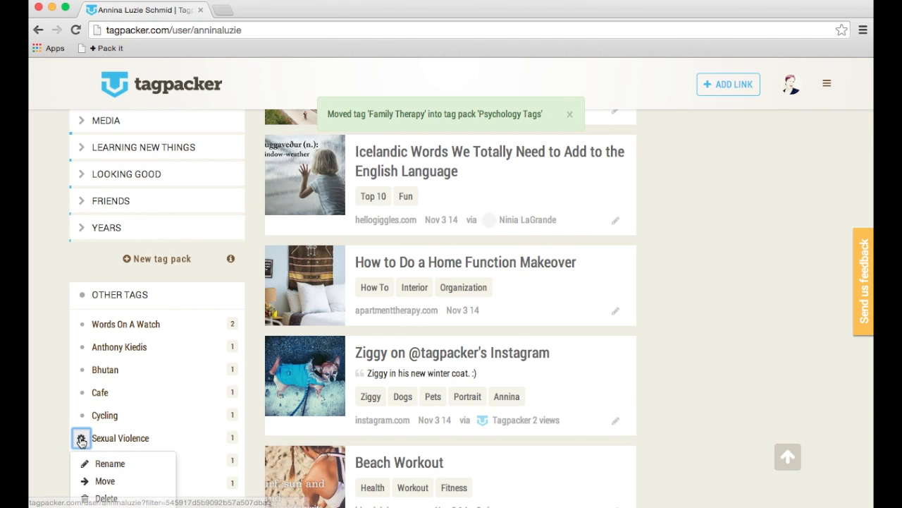
pyautogui.click(105, 479)
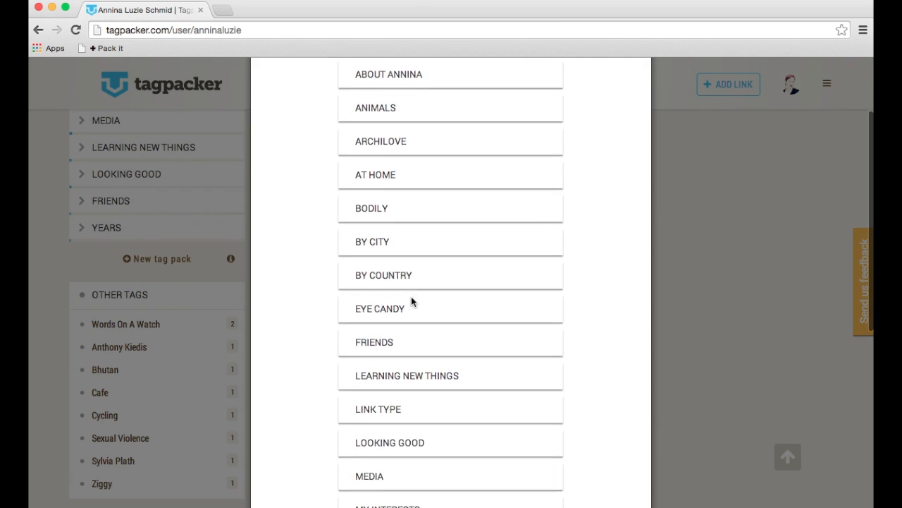
pyautogui.scroll(-3)
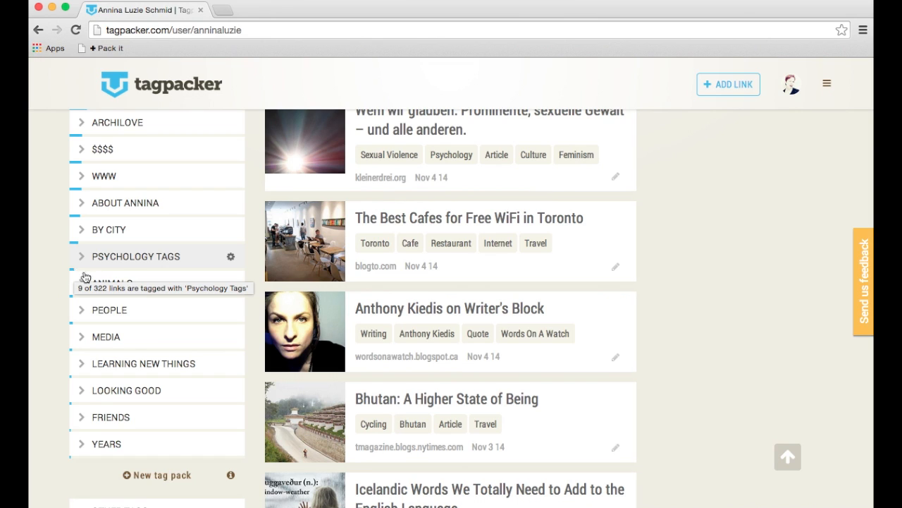
pyautogui.scroll(3)
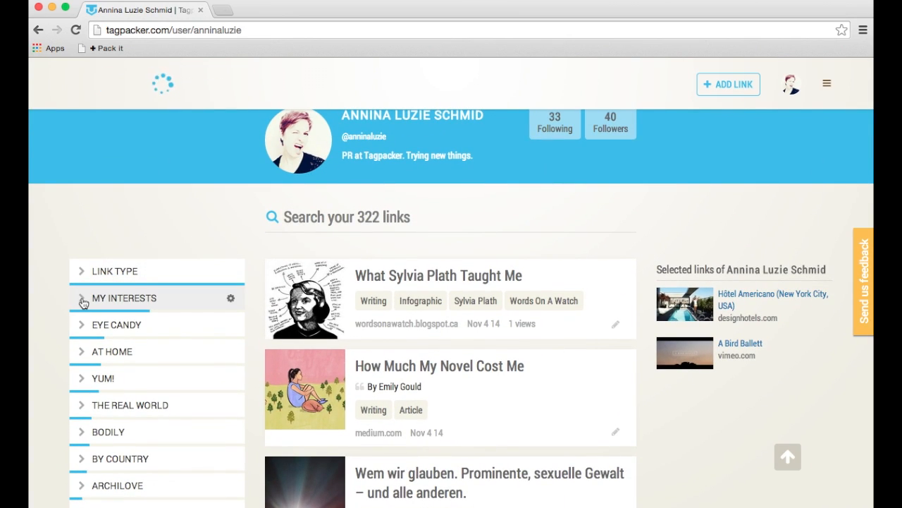
pyautogui.click(124, 298)
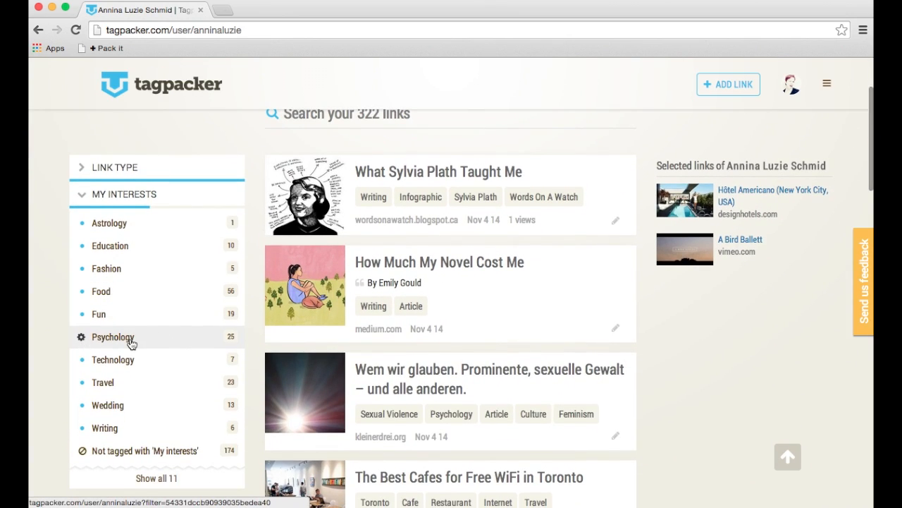
# Filter links by the Psychology interest, showing 25 matches with Psychology Tags listed
pyautogui.click(113, 336)
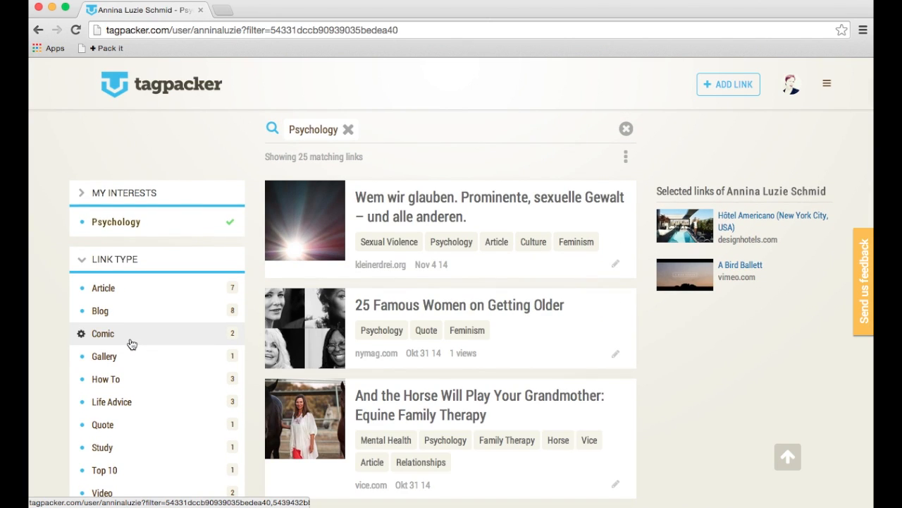
pyautogui.scroll(-3)
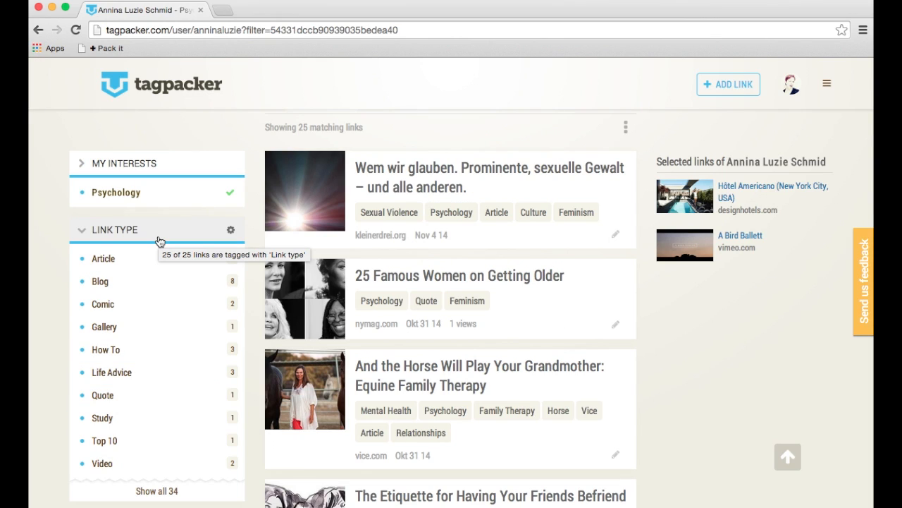
pyautogui.moveTo(158, 220)
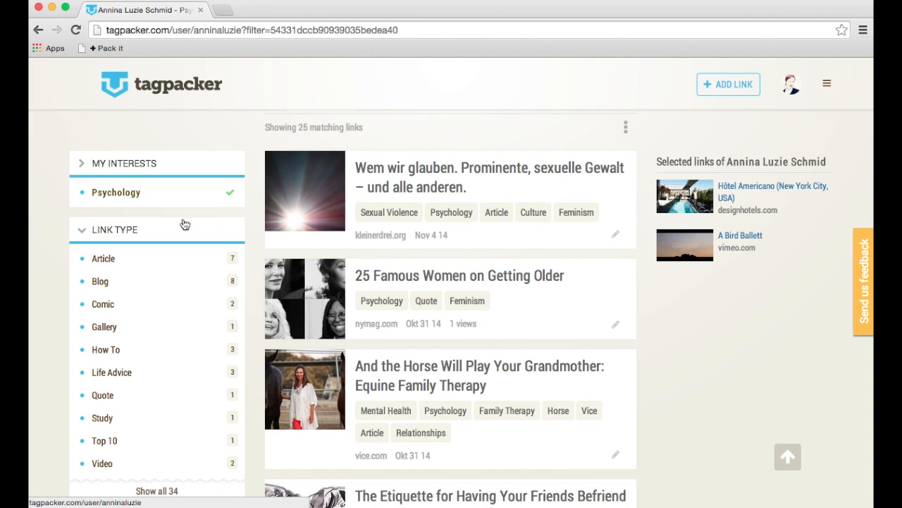
pyautogui.scroll(-3)
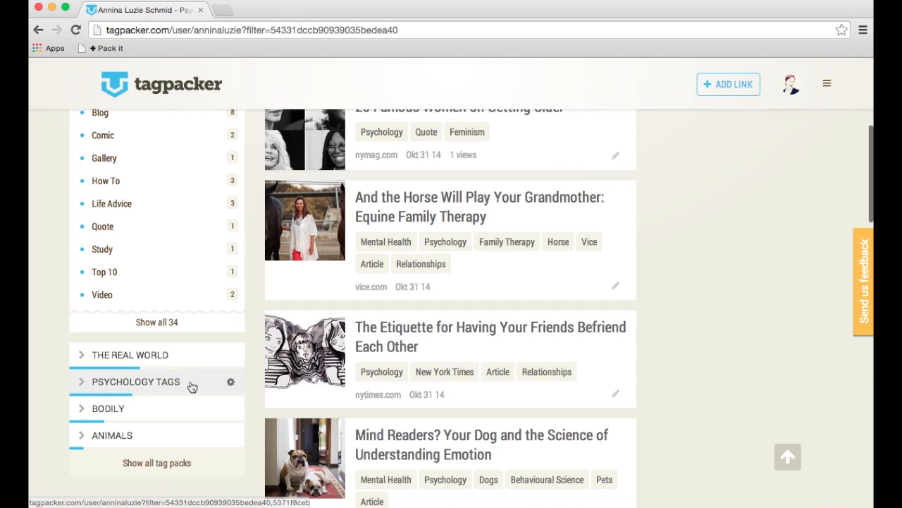
pyautogui.moveTo(186, 380)
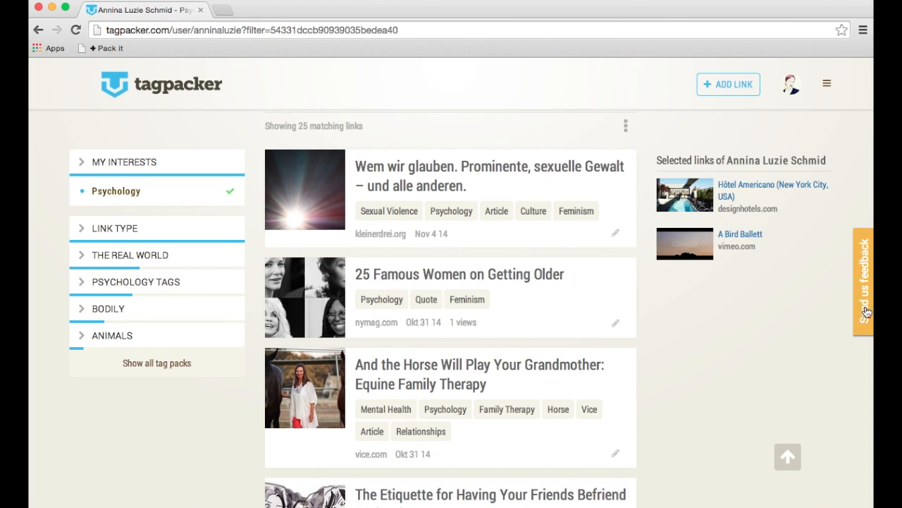
pyautogui.moveTo(863, 289)
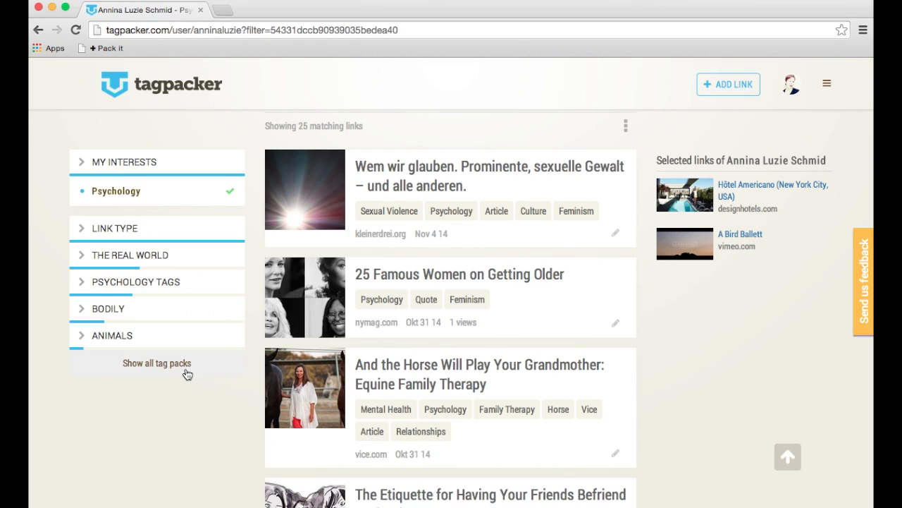
pyautogui.moveTo(169, 406)
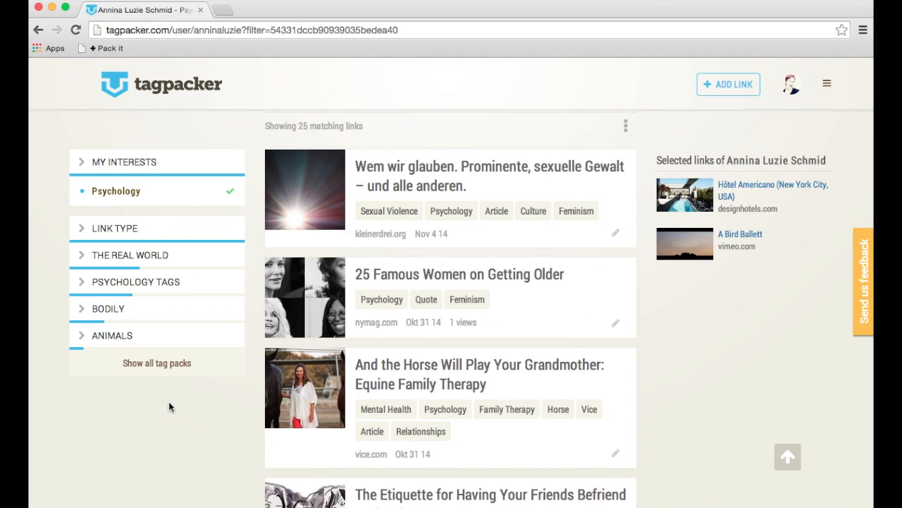